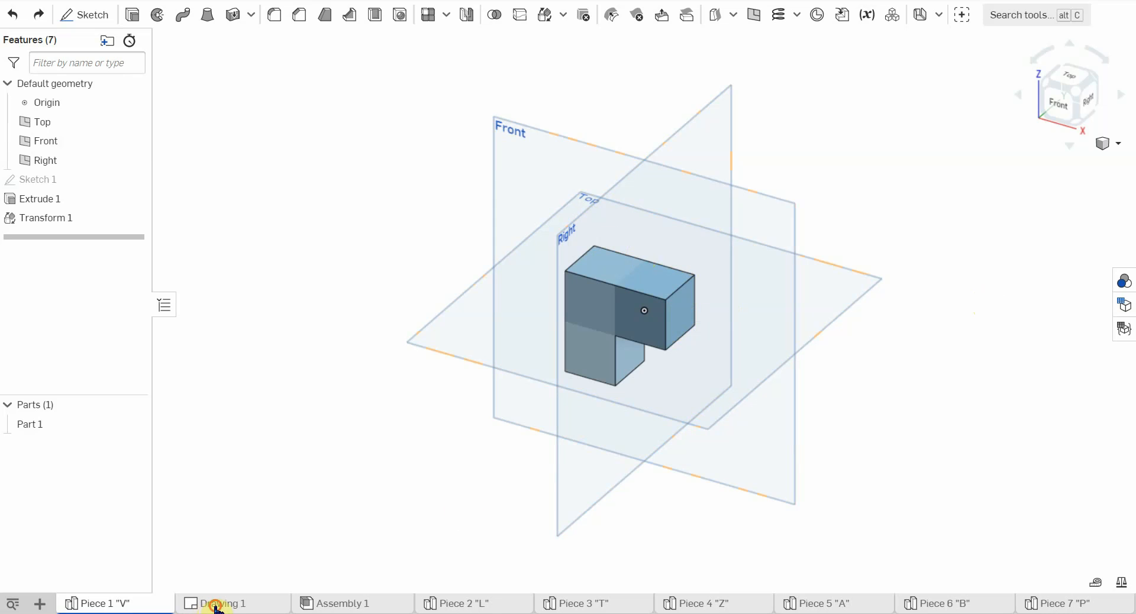
- Switch to Drawing 1 showing the piece's orthographic and isometric views
click(223, 603)
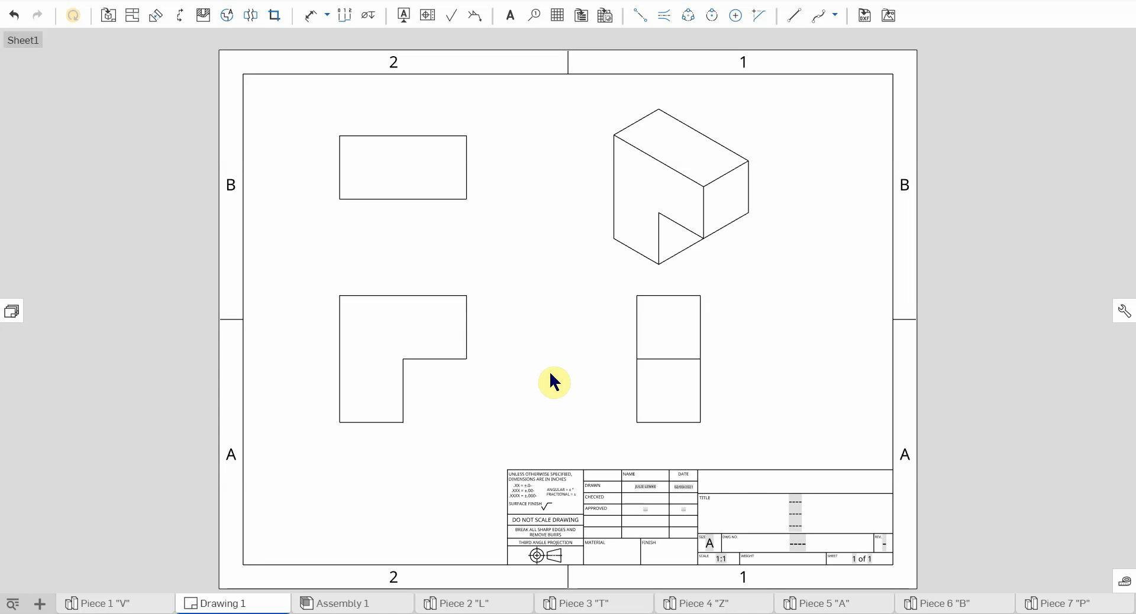
- Select the L-shaped front view to inspect it, then return to the Piece 1 "V" part studio
click(413, 366)
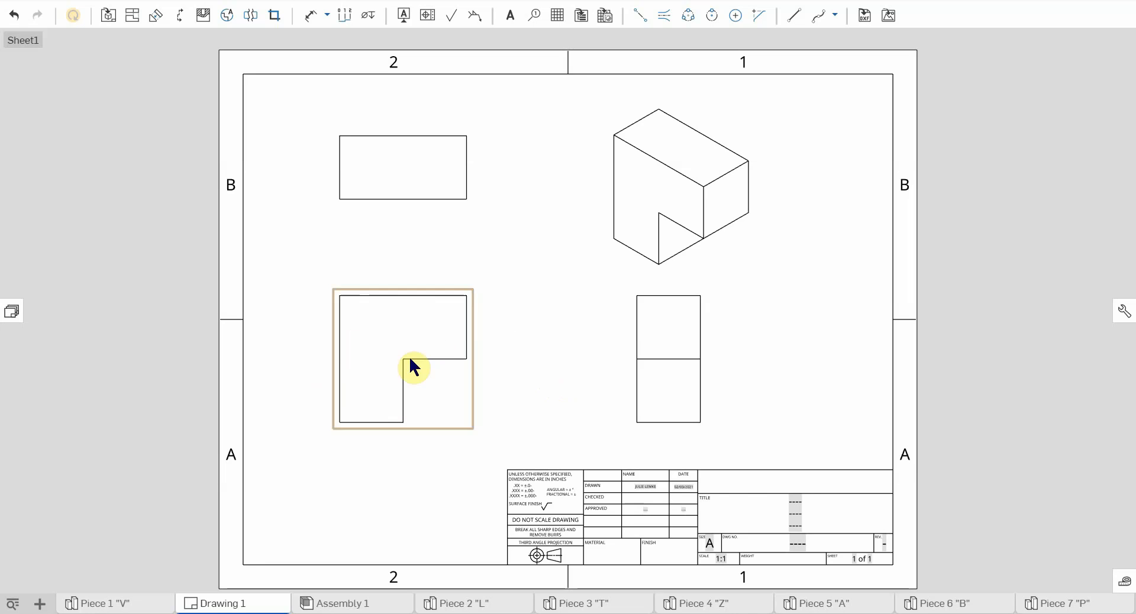
click(523, 382)
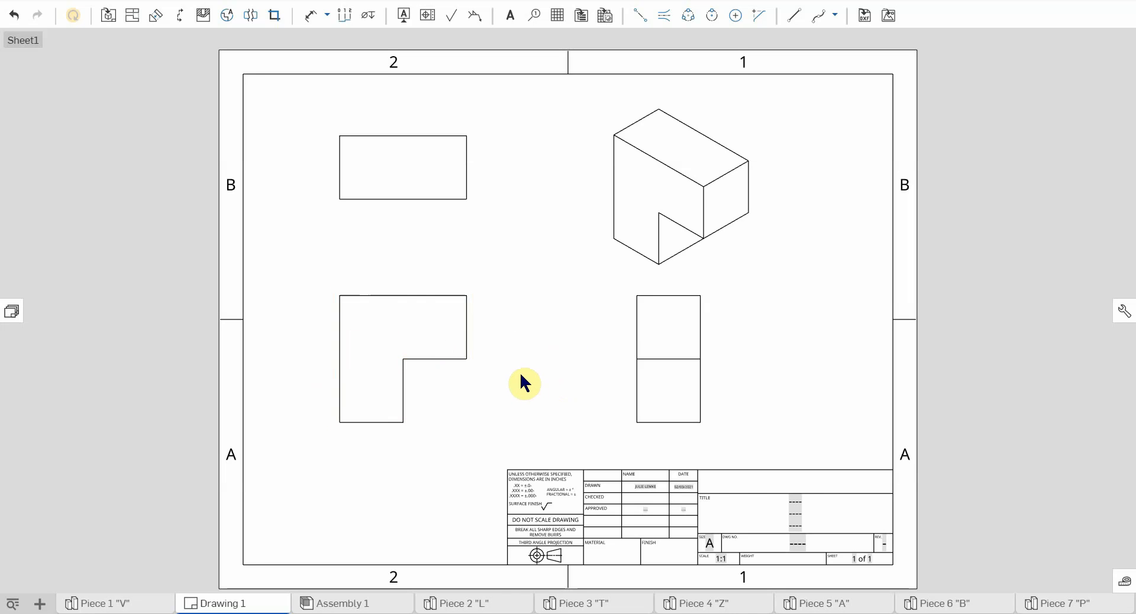
click(386, 382)
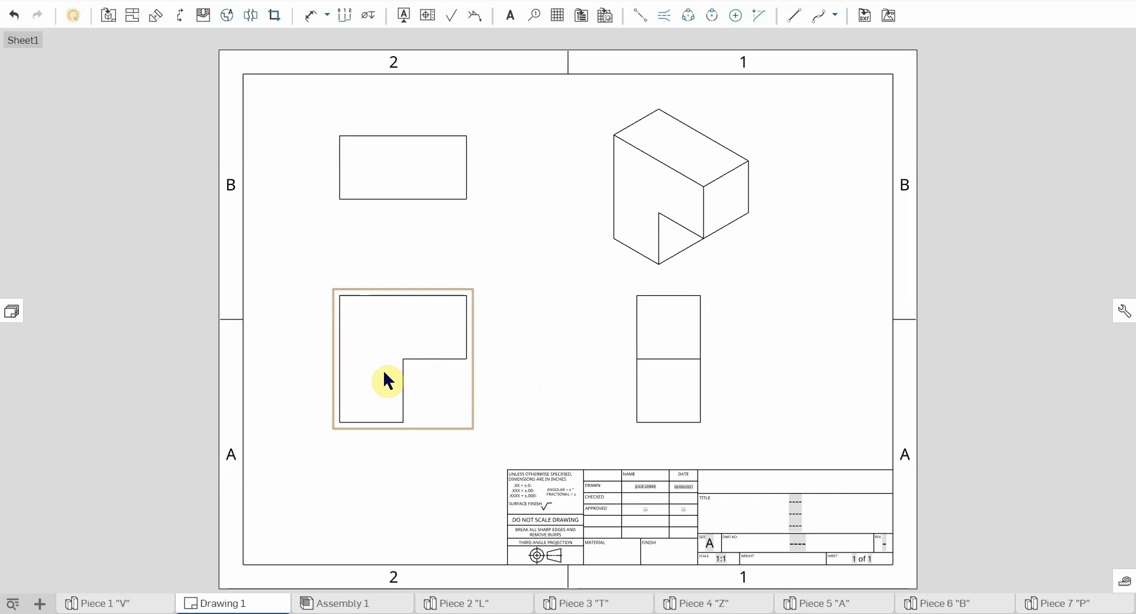
click(106, 603)
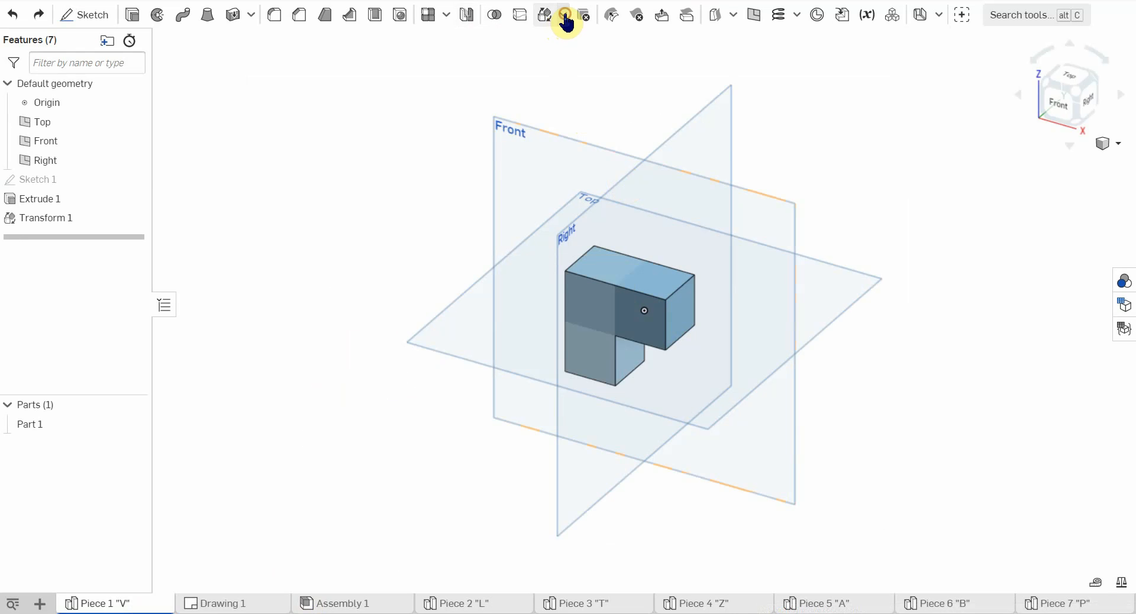
- Switch back to Drawing 1 with the piece's views
click(564, 14)
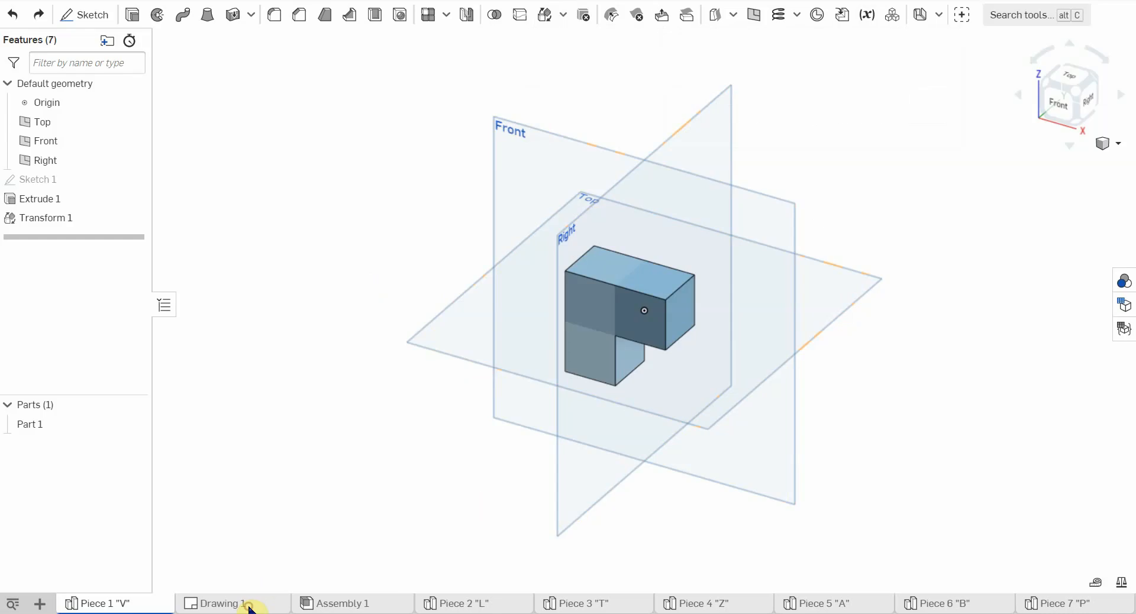
click(223, 603)
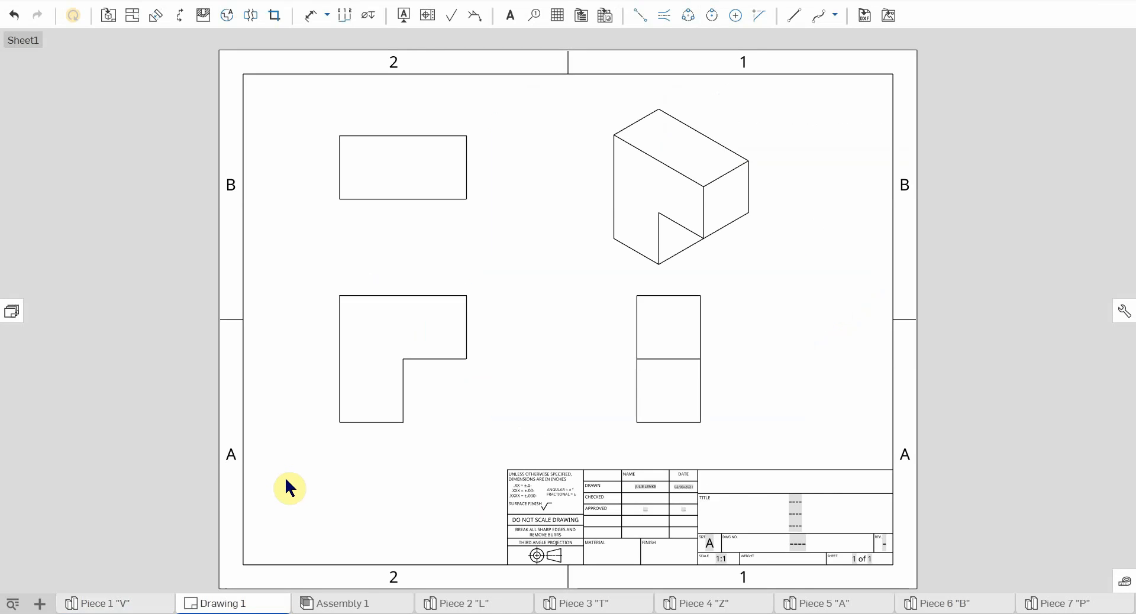
- Check Assembly 1 and Drawing 1 in turn, then return to the Piece 1 "V" part studio
click(343, 603)
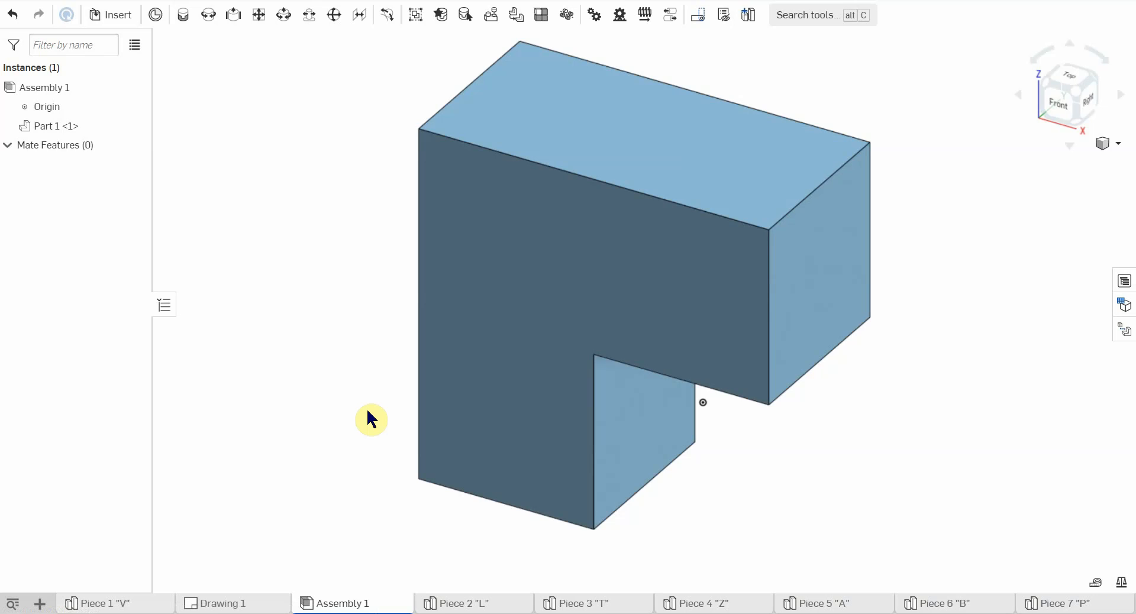
click(221, 603)
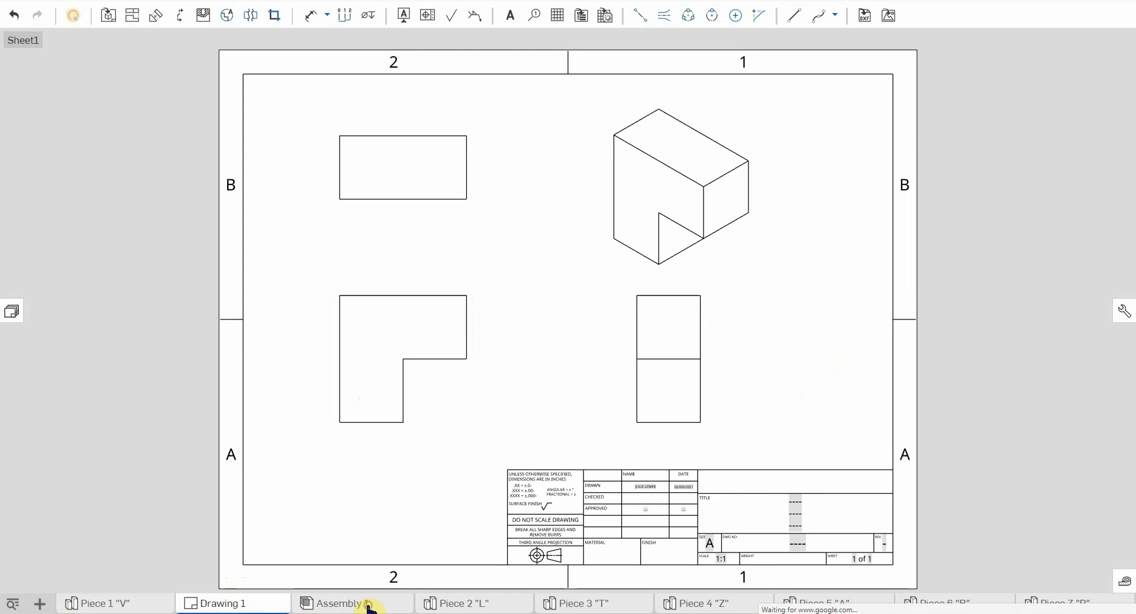
click(340, 603)
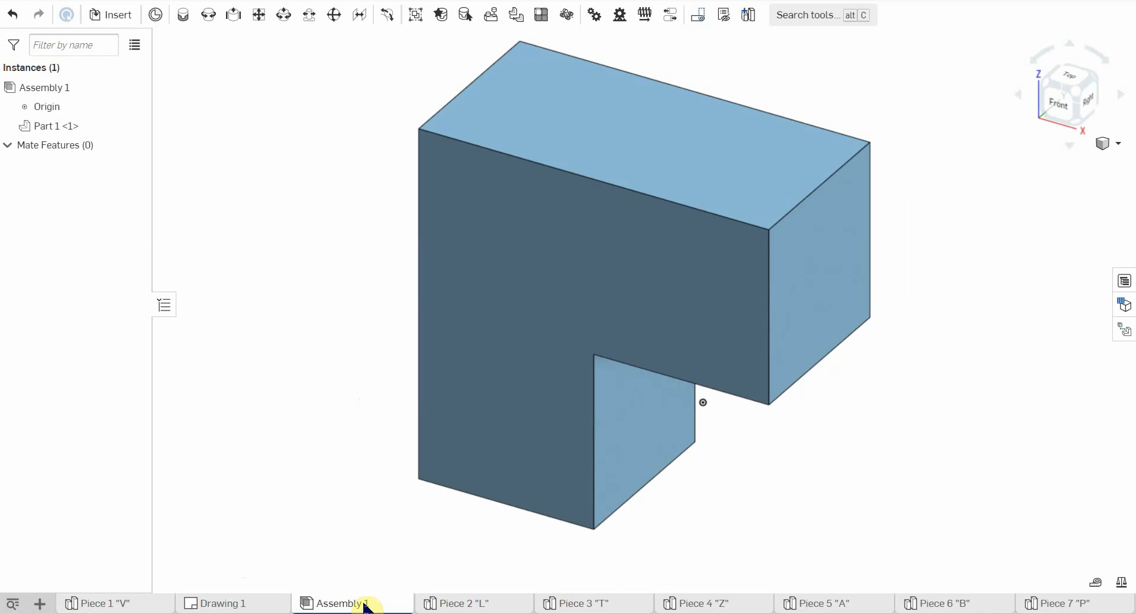
click(107, 603)
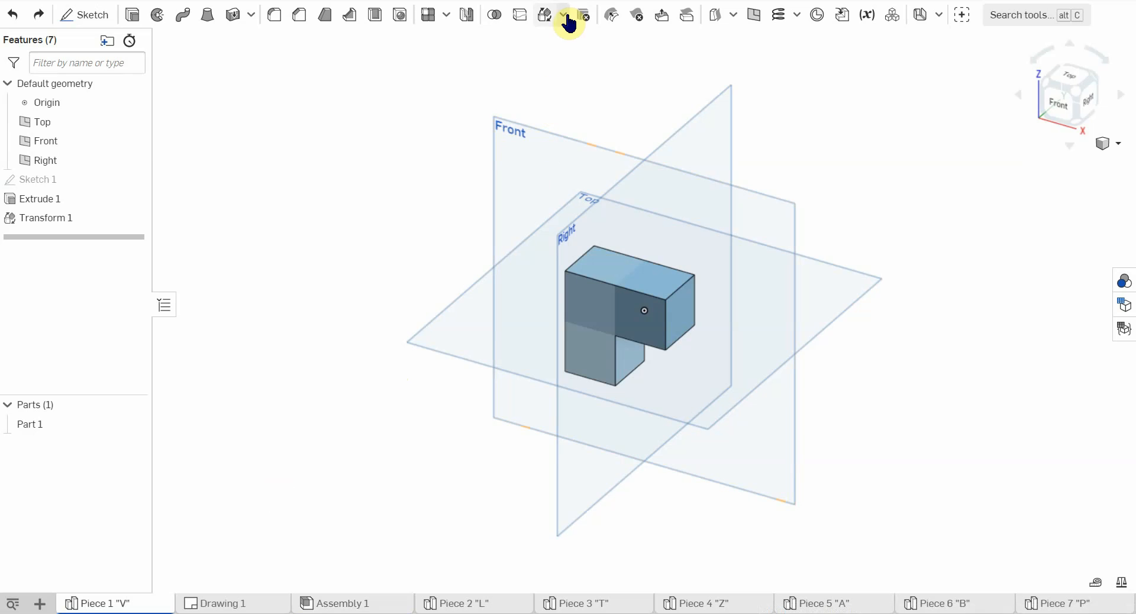
- Start a Rotate transform of Part 1 about its top Extrude 1 edge, previewing the tilt
click(562, 15)
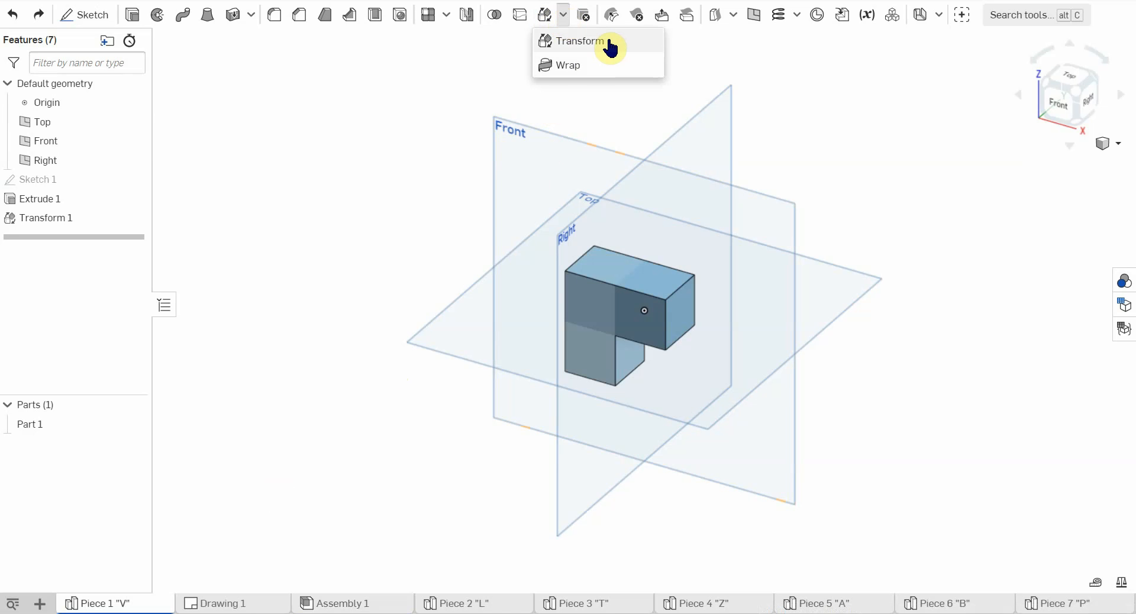
click(579, 41)
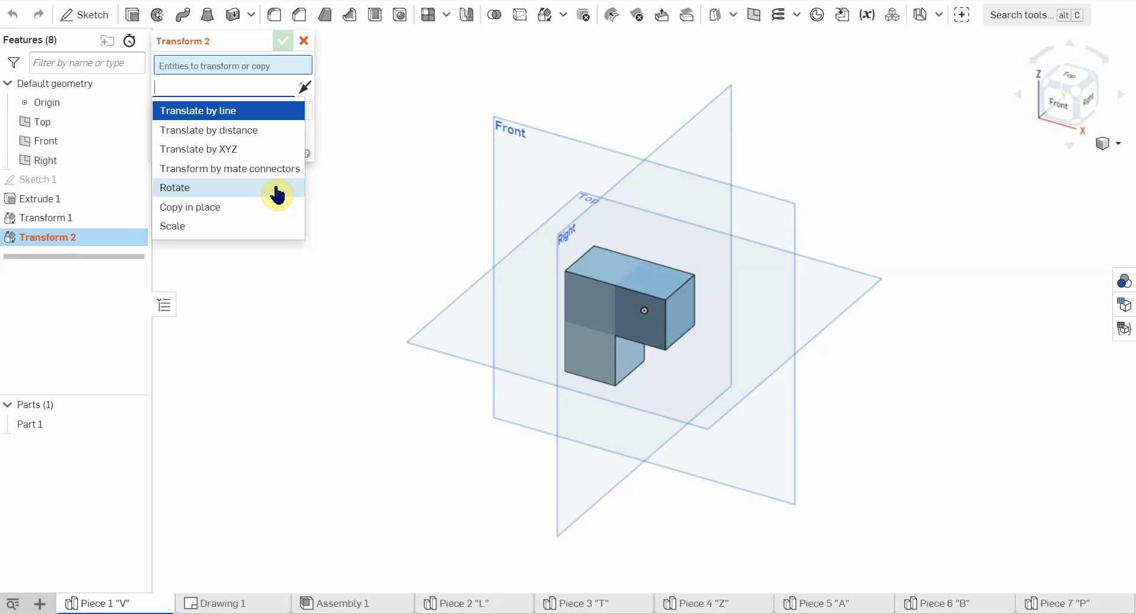
click(175, 188)
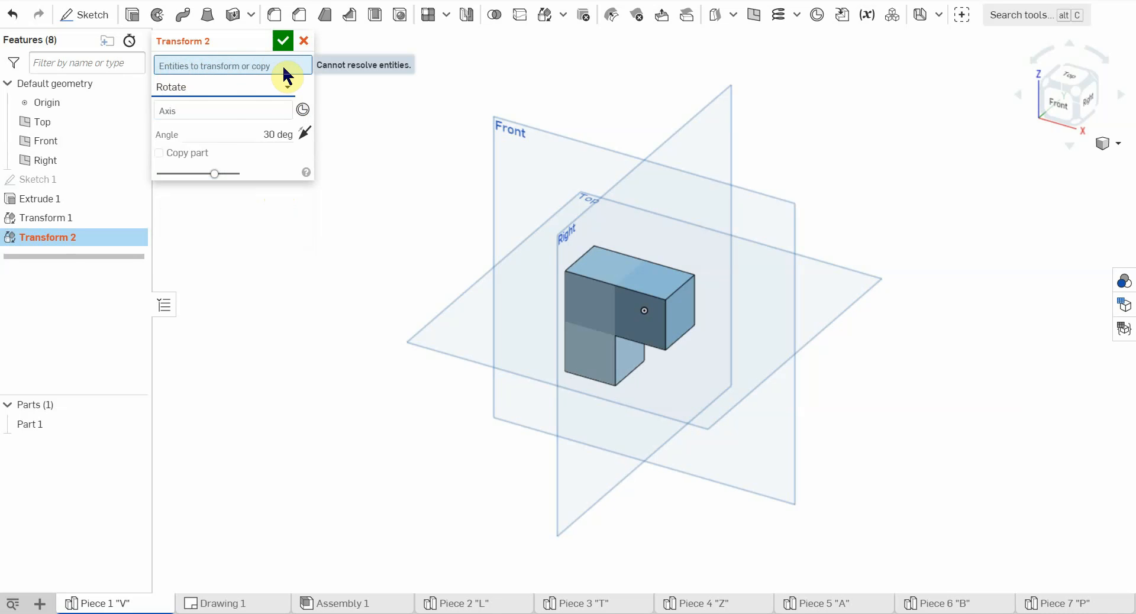
mouse_move(277, 78)
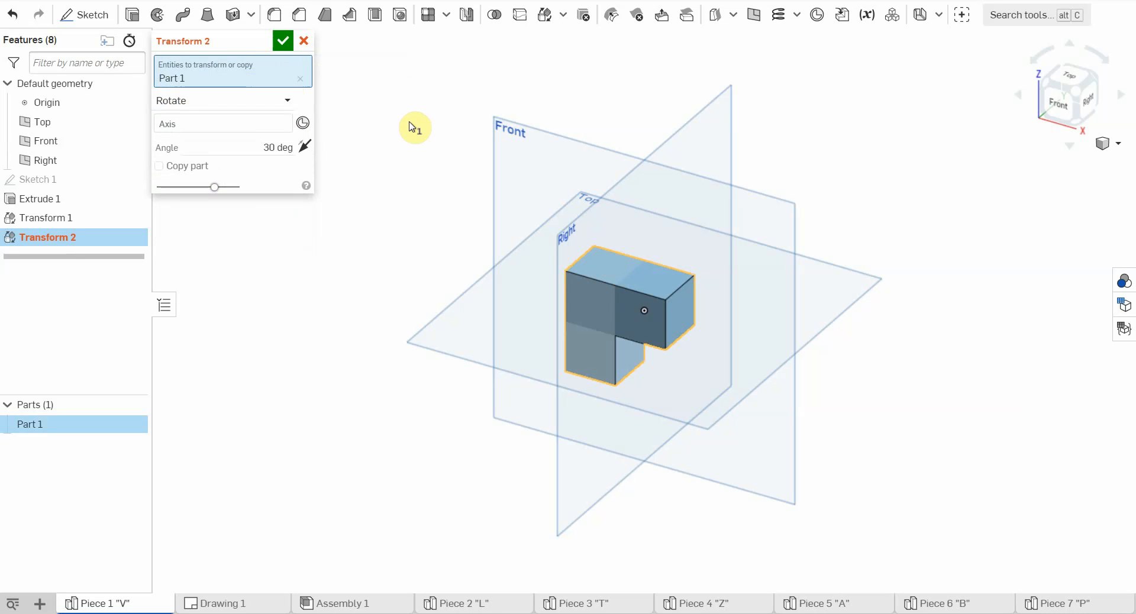
mouse_move(201, 130)
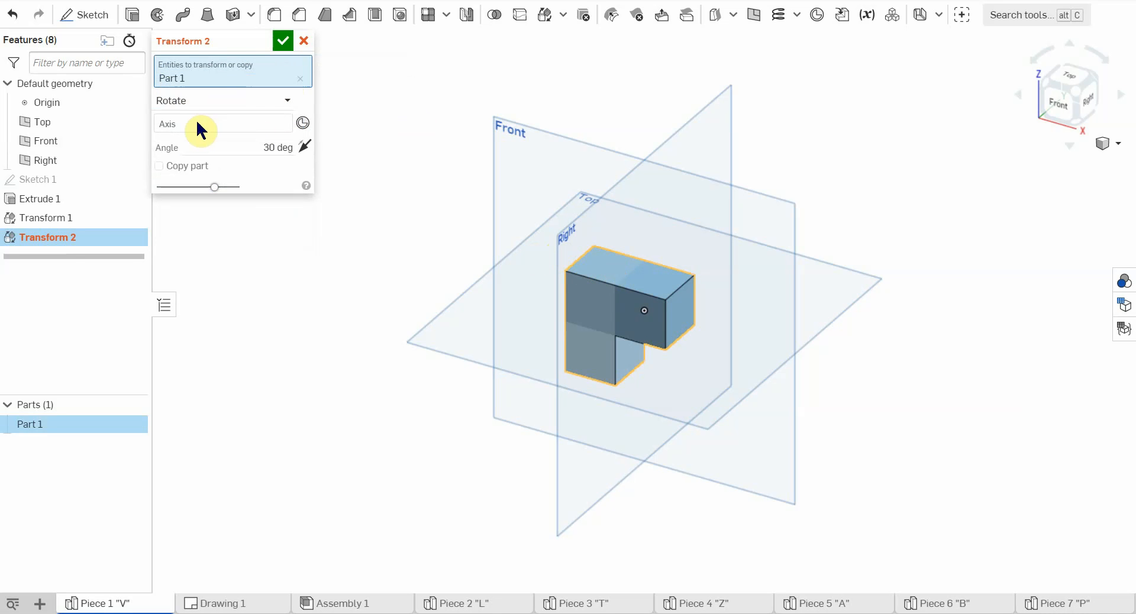
click(221, 123)
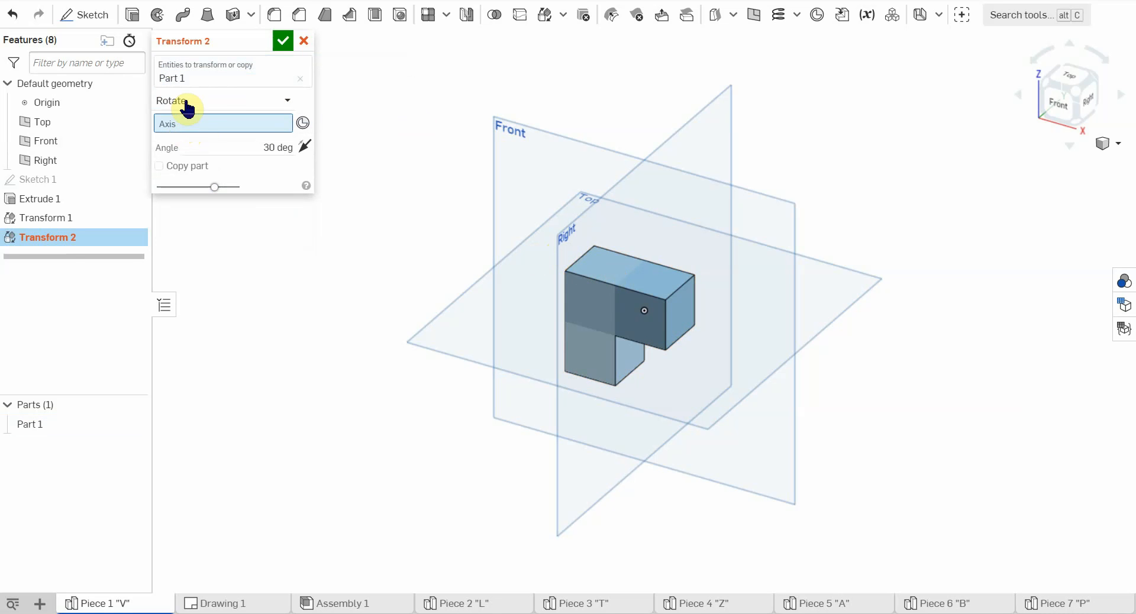
mouse_move(203, 105)
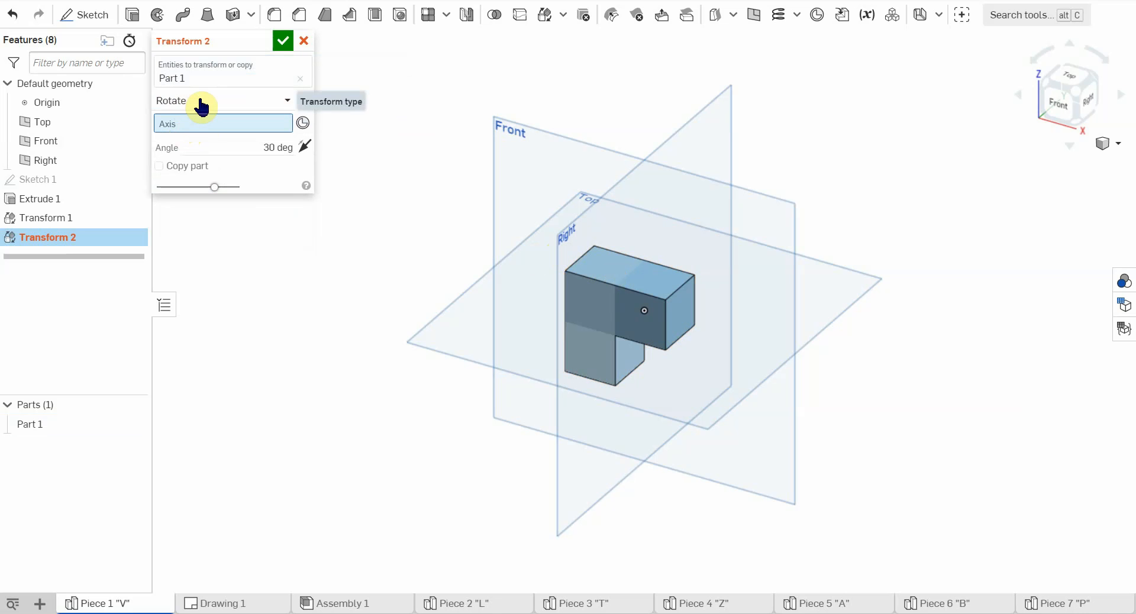
mouse_move(210, 135)
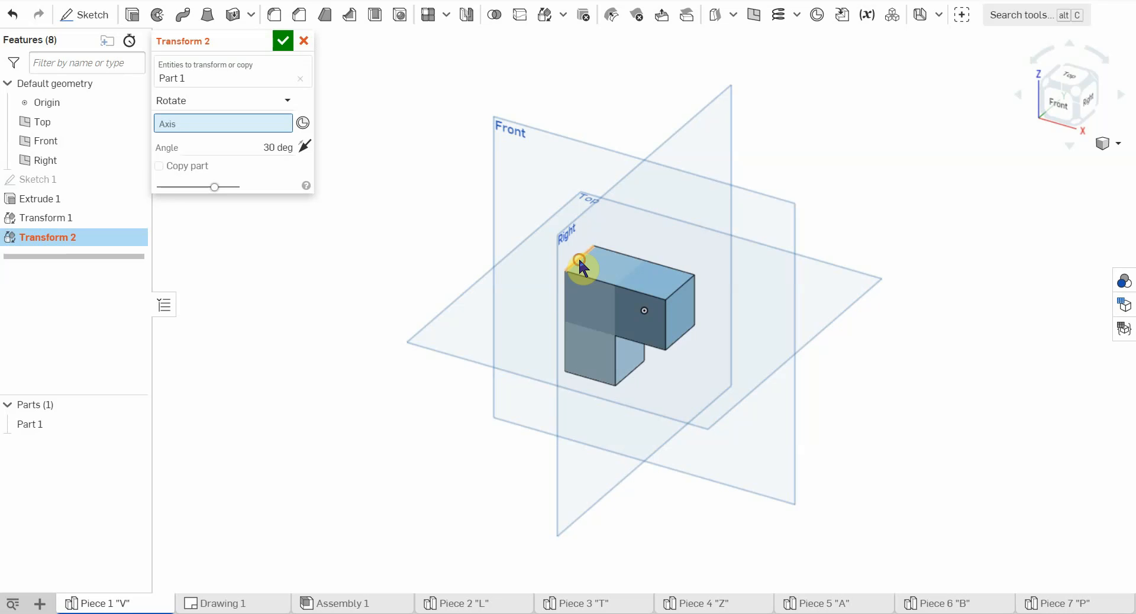
click(582, 264)
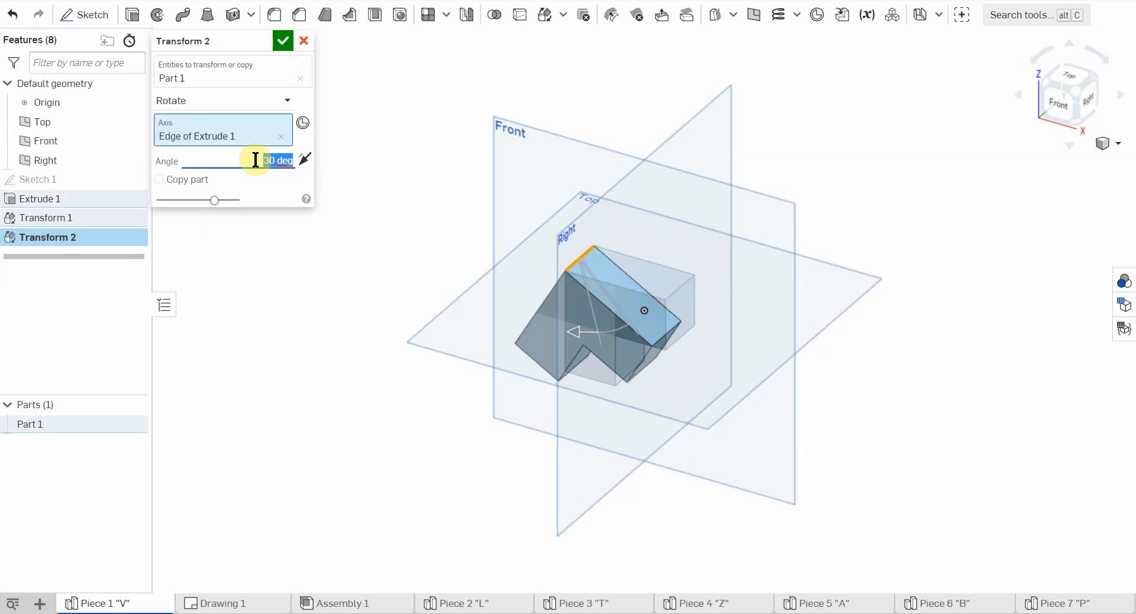
- Set the rotation angle to 270 degrees and commit Transform 2 so the piece stands upright as an L
text(-8)
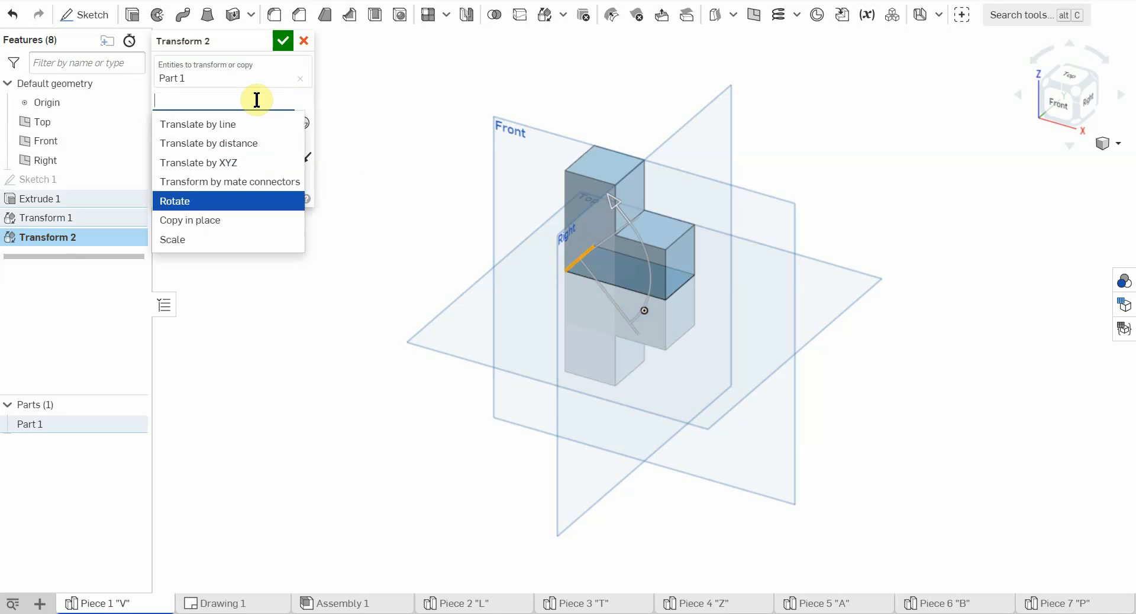
click(175, 201)
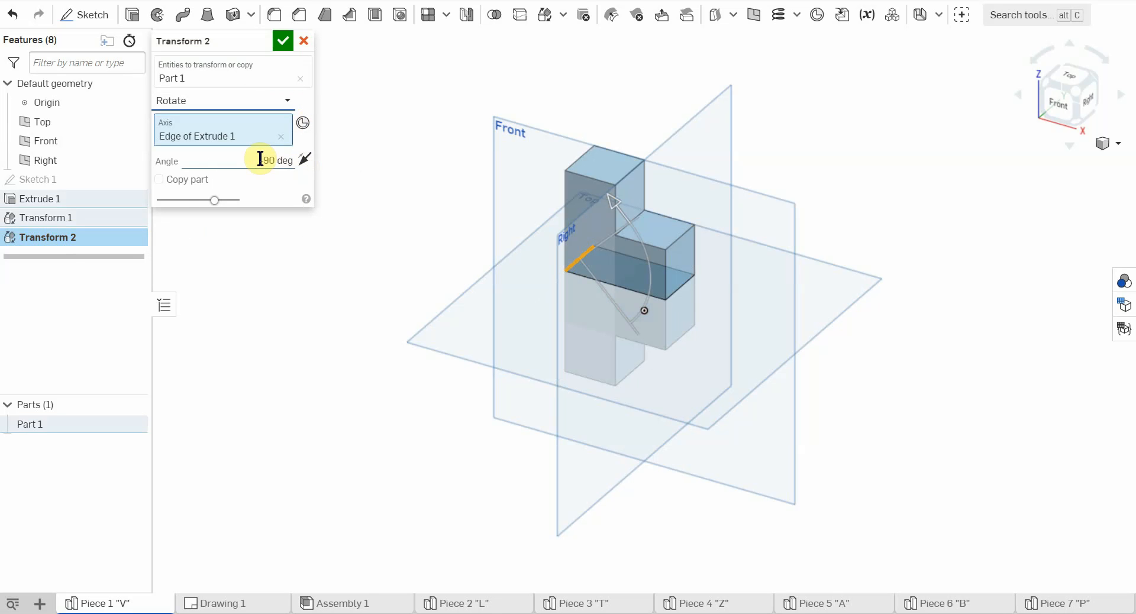
triple_click(272, 160)
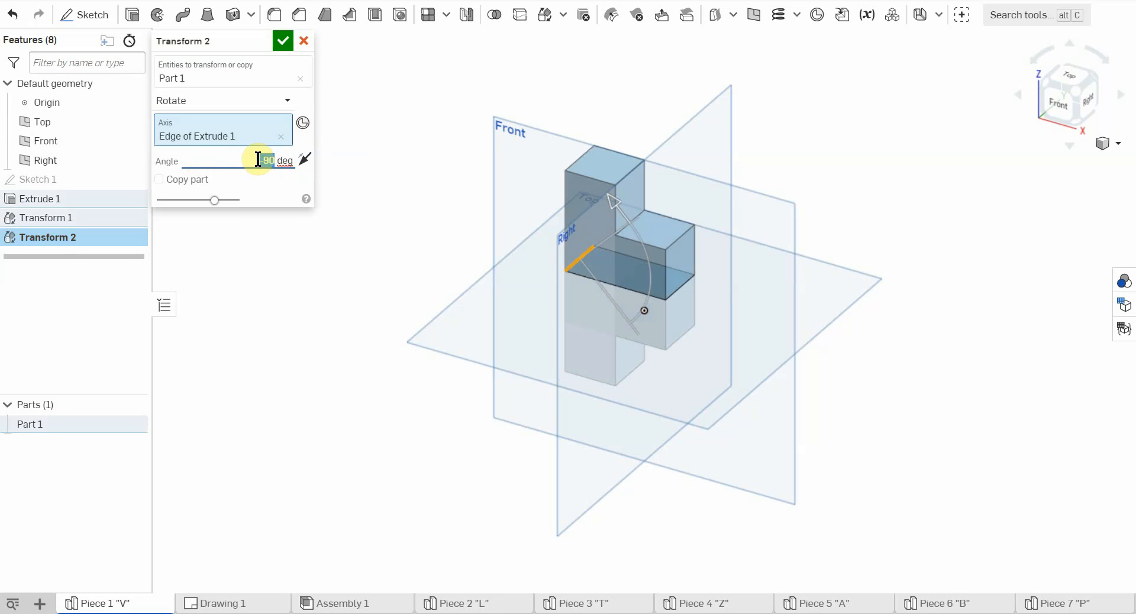
text(270)
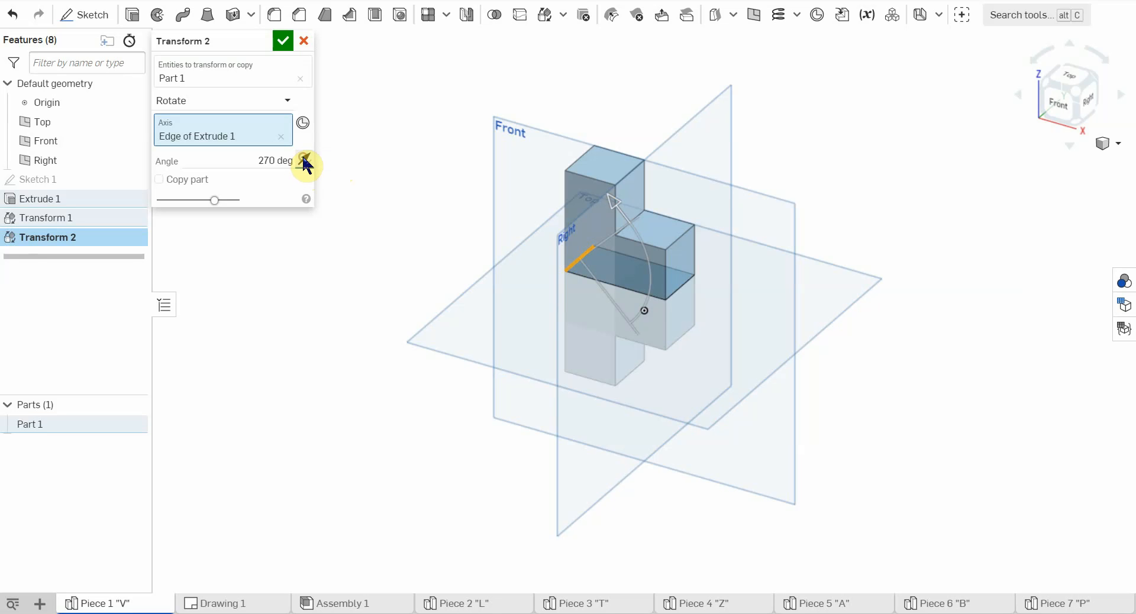
mouse_move(305, 162)
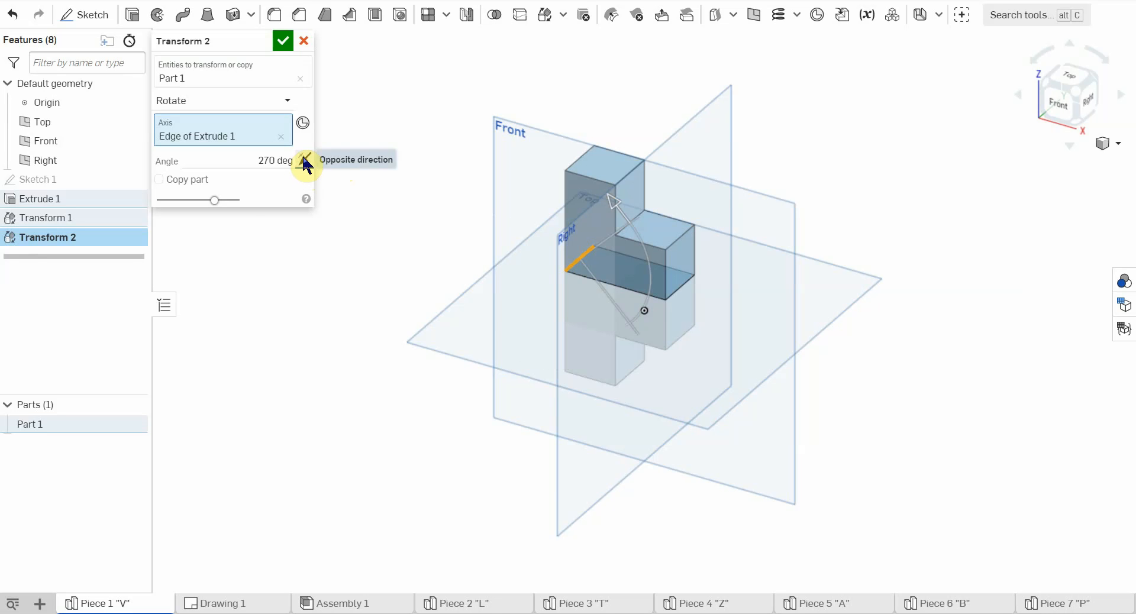
mouse_move(283, 41)
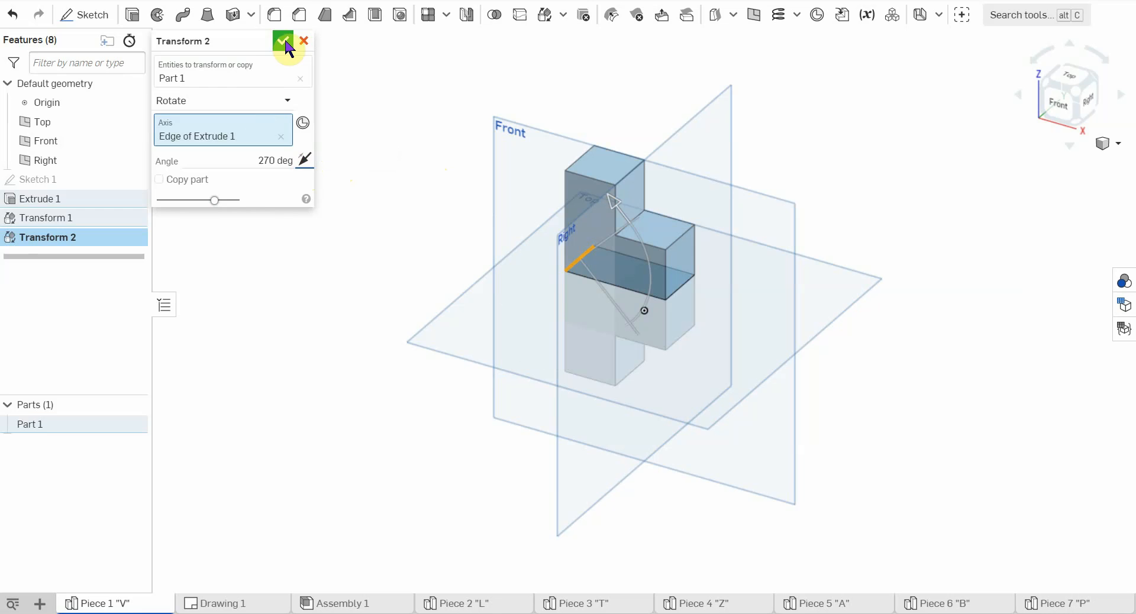
click(283, 40)
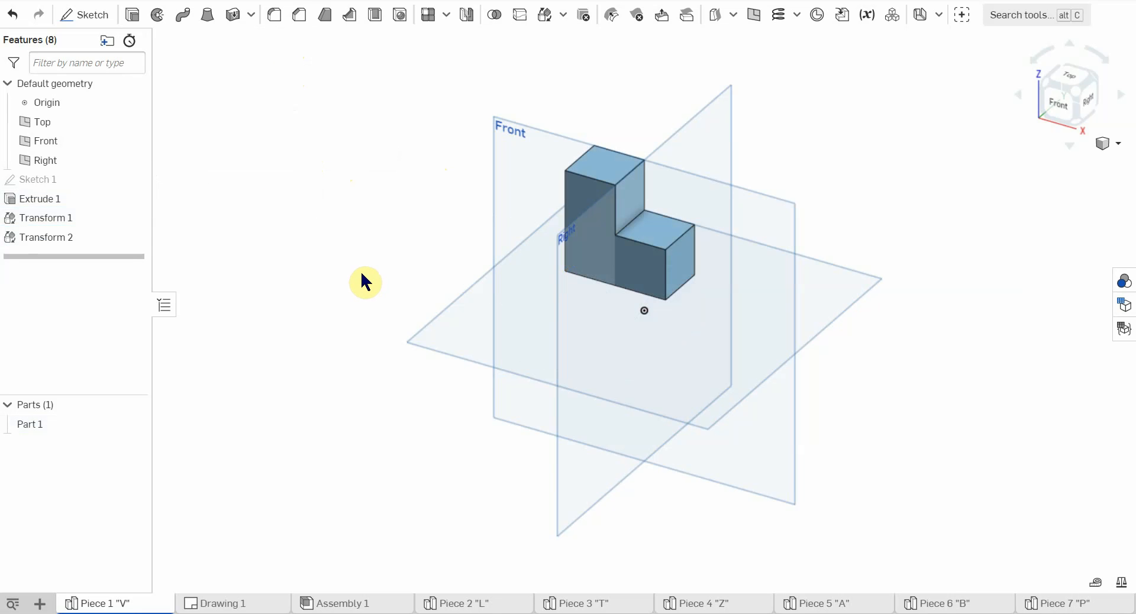
- Check the upright part from the Front view, then switch to Drawing 1
click(1067, 94)
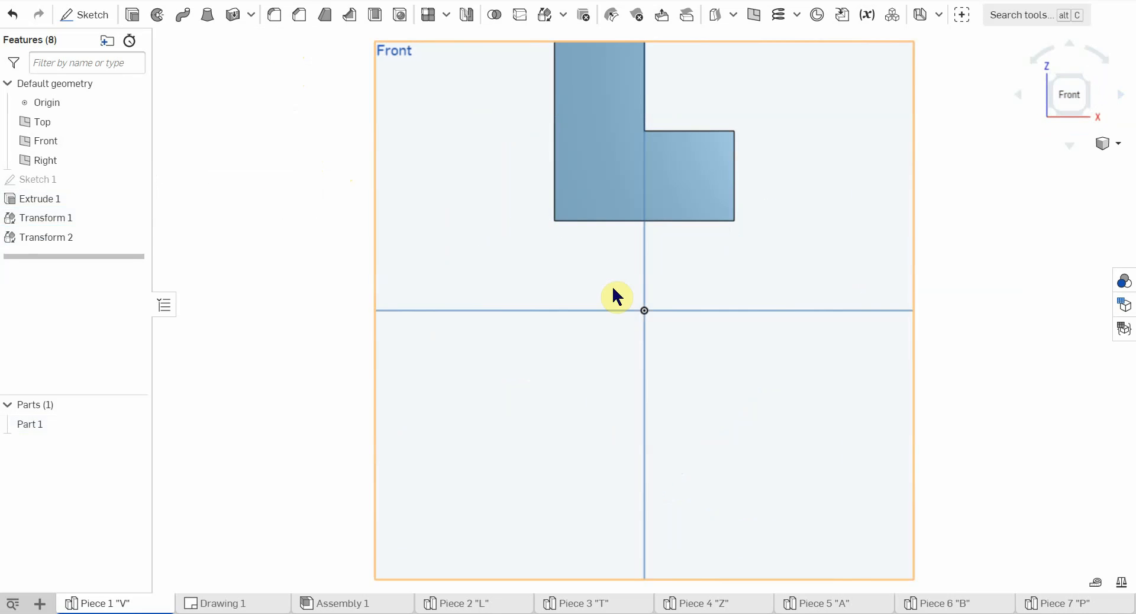
drag(616, 295, 775, 142)
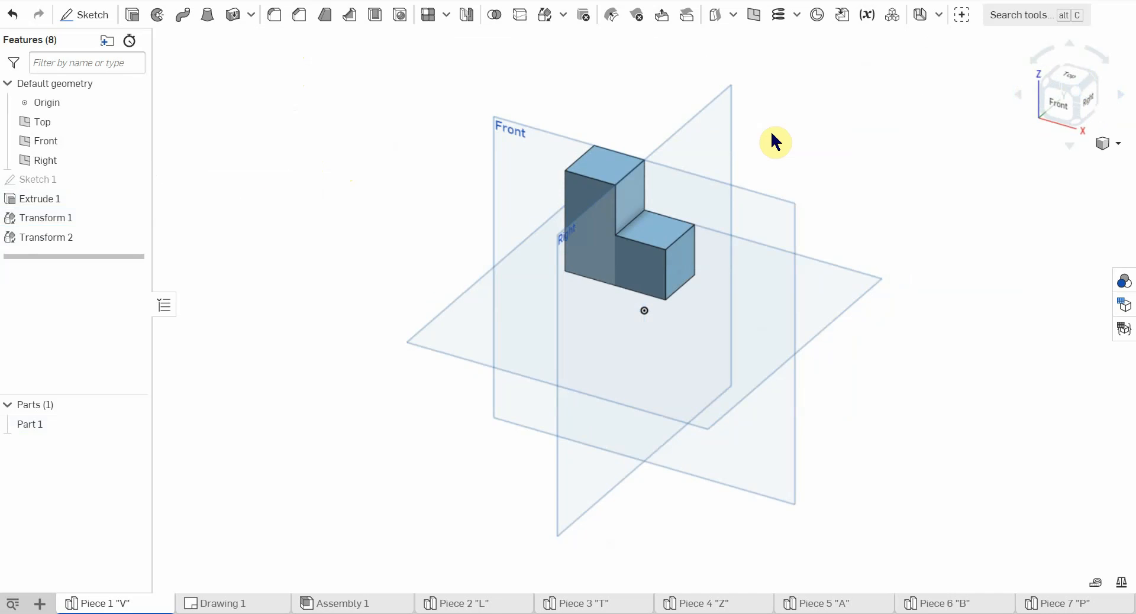
click(223, 603)
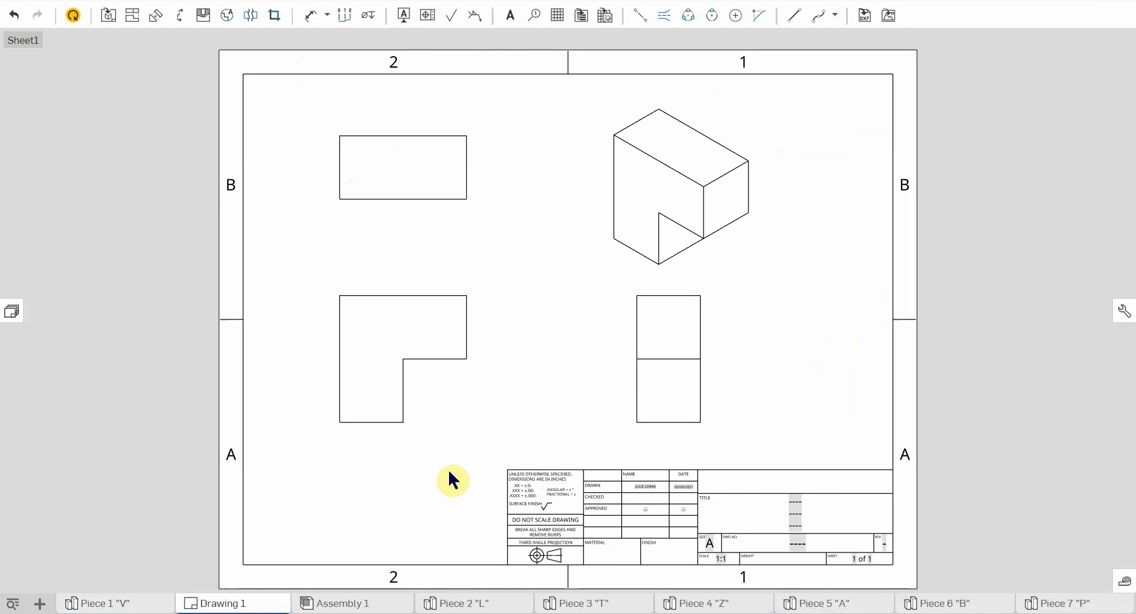
mouse_move(424, 481)
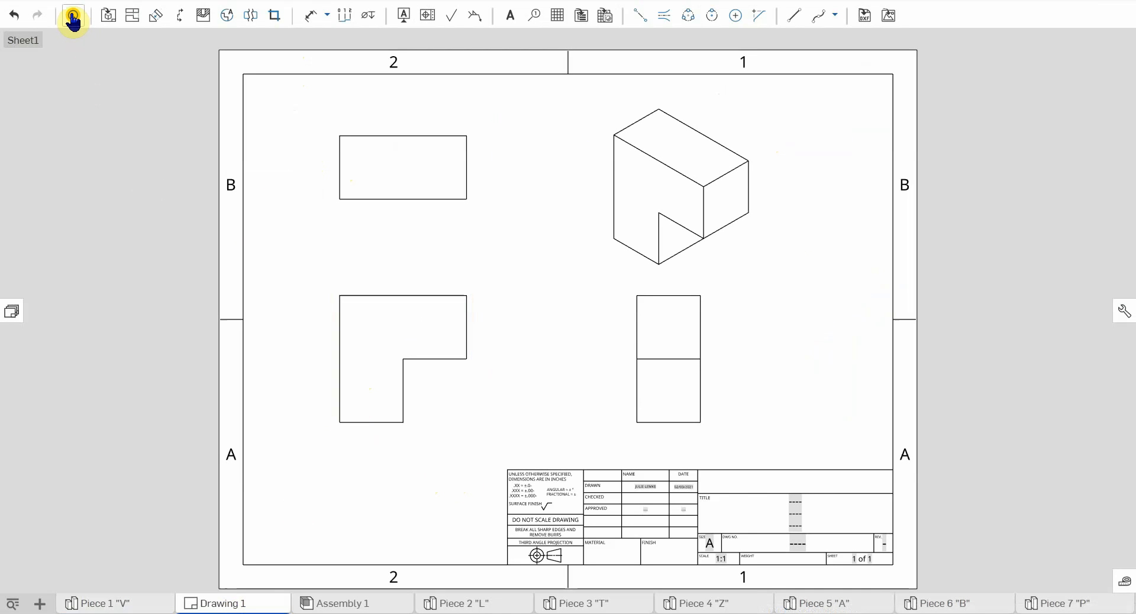
mouse_move(72, 14)
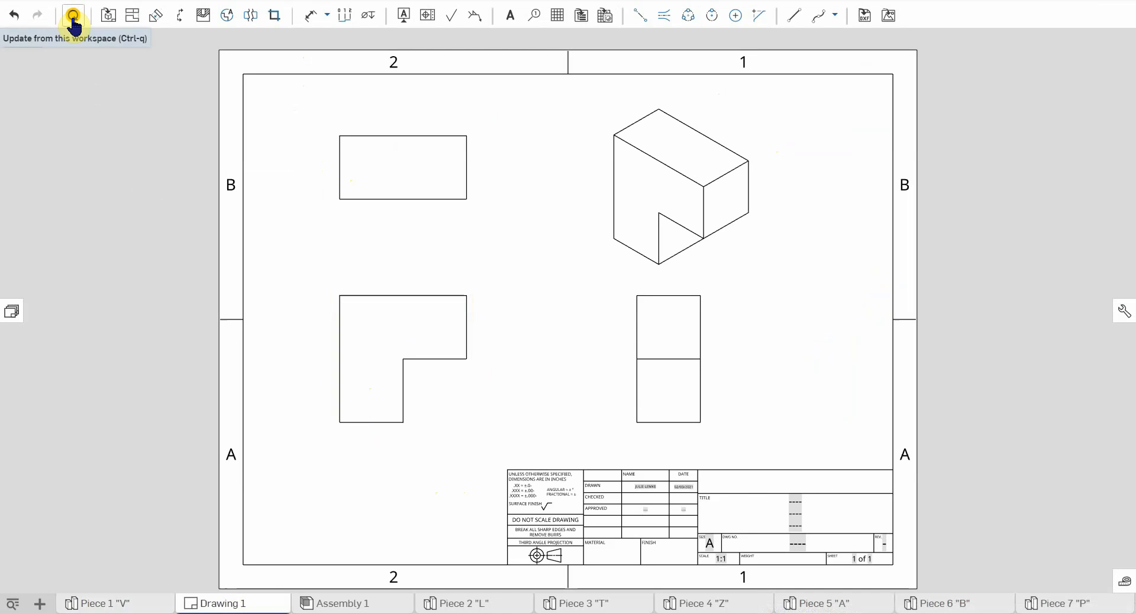
- Update the drawing from this workspace so the front view shows the upright L
click(72, 14)
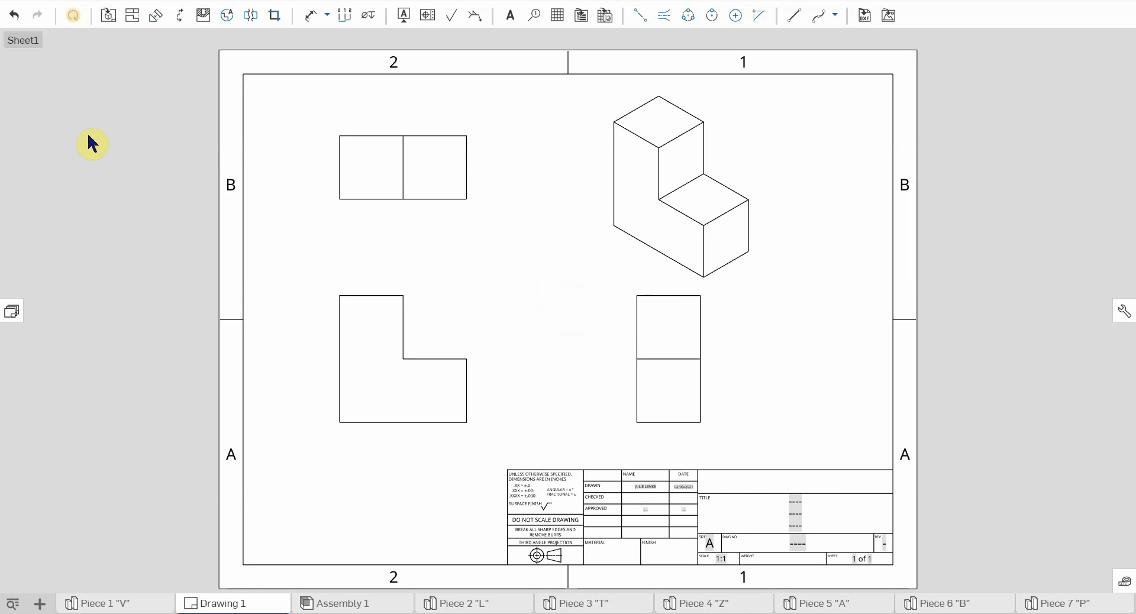
mouse_move(430, 250)
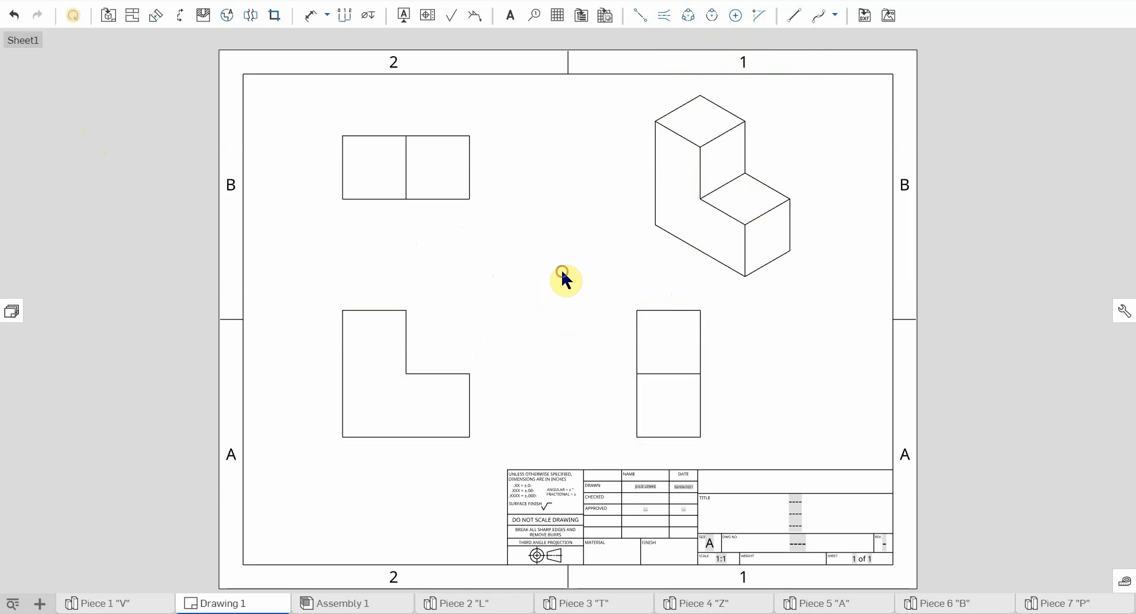
- Select the upright L front view on the sheet, then switch to Assembly 1
click(406, 364)
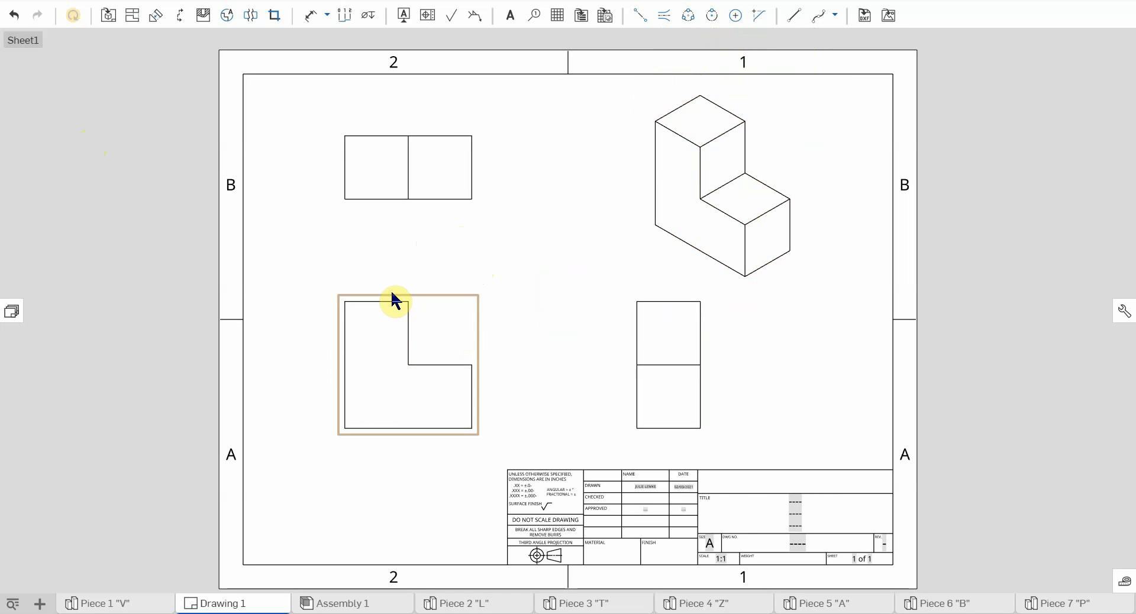
click(886, 266)
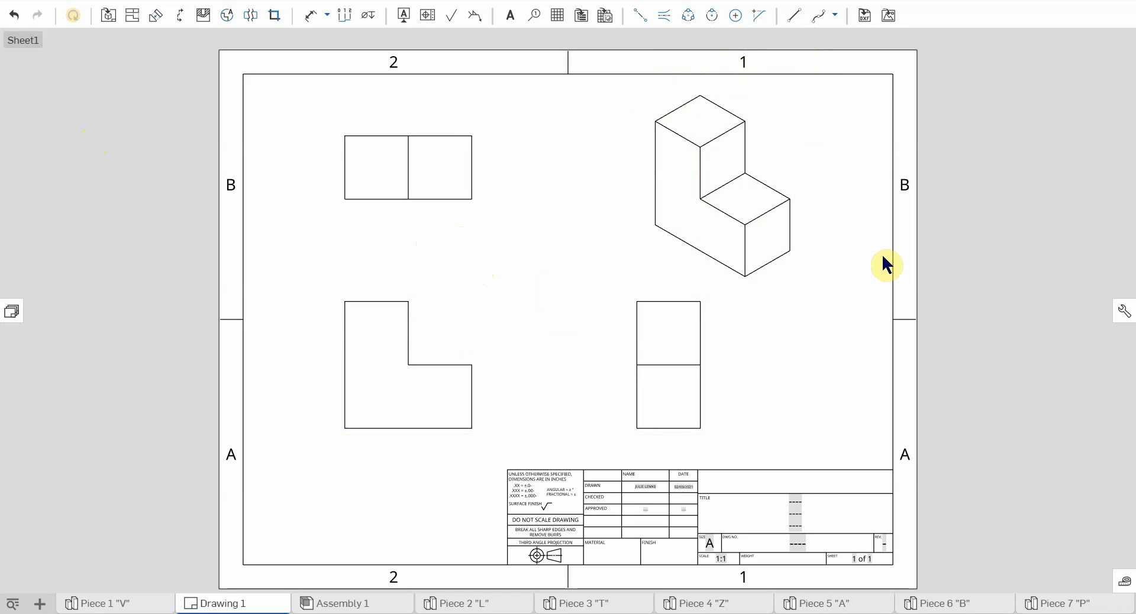
click(345, 603)
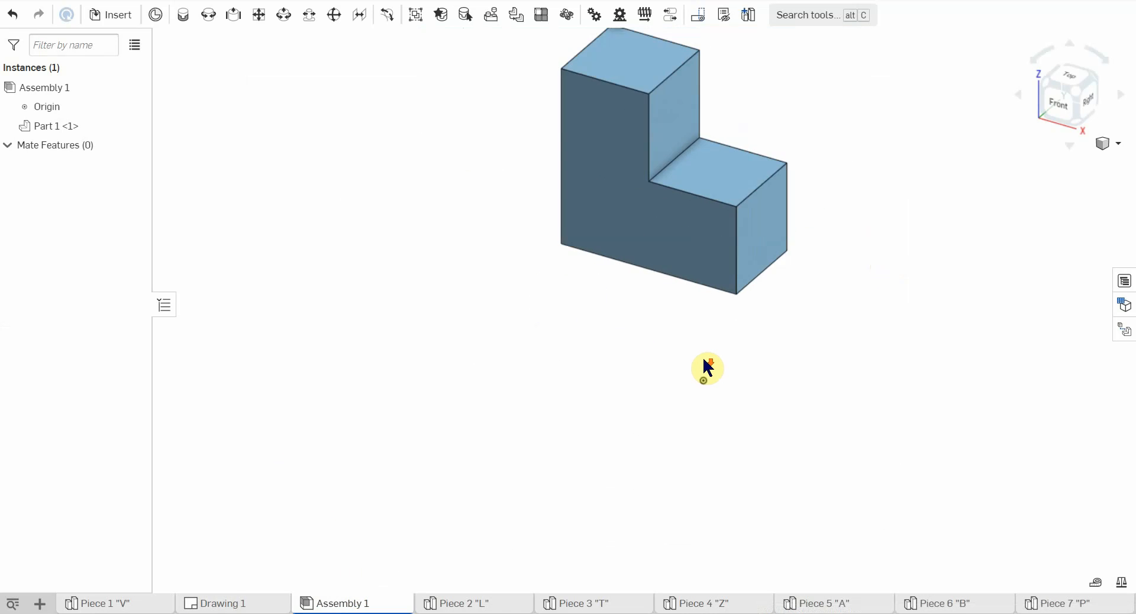
- Zoom in on the upright part in the assembly, then switch back to Drawing 1
drag(706, 365, 658, 390)
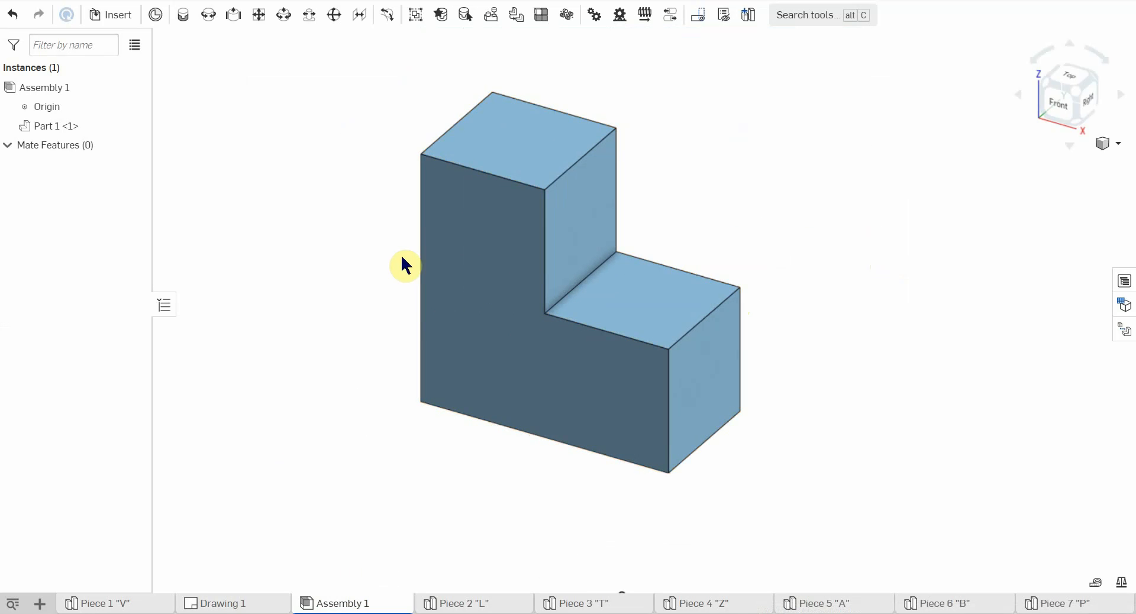
mouse_move(283, 411)
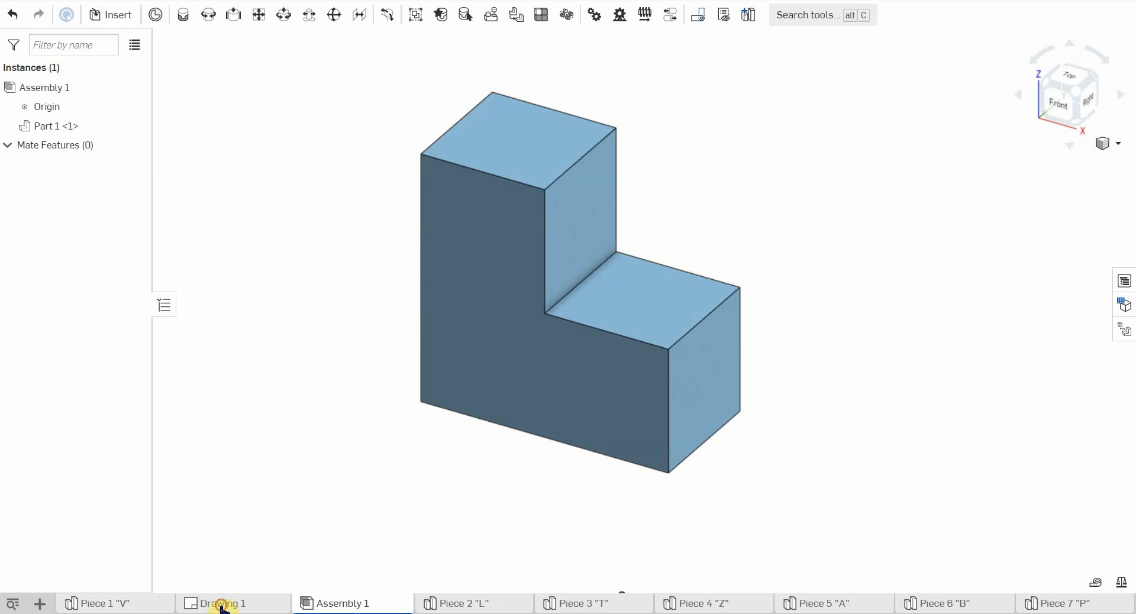
click(221, 603)
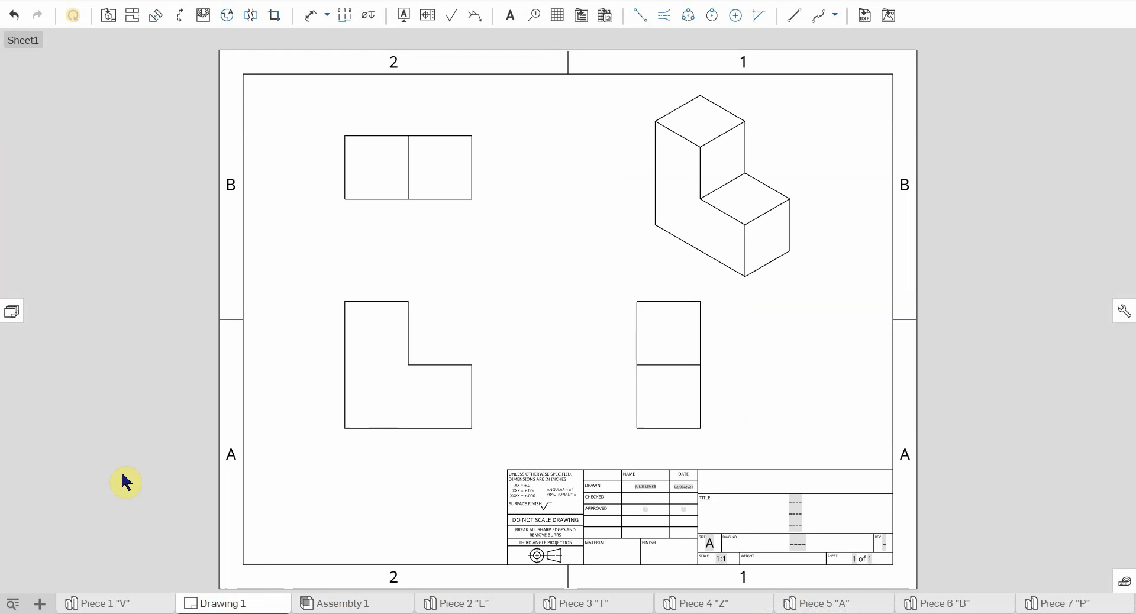
mouse_move(1014, 374)
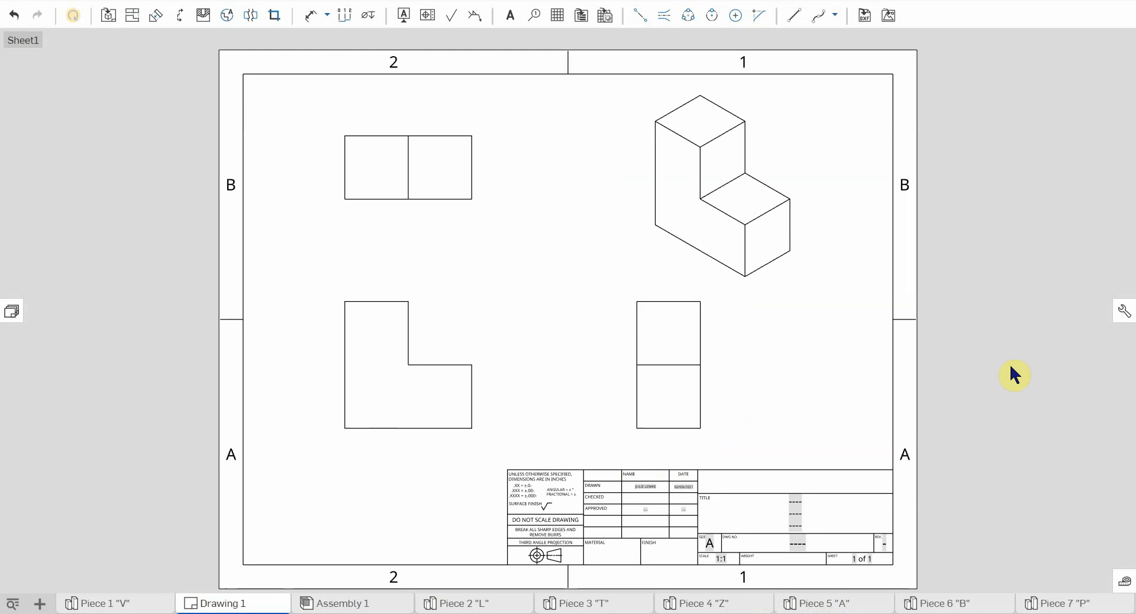
mouse_move(1020, 366)
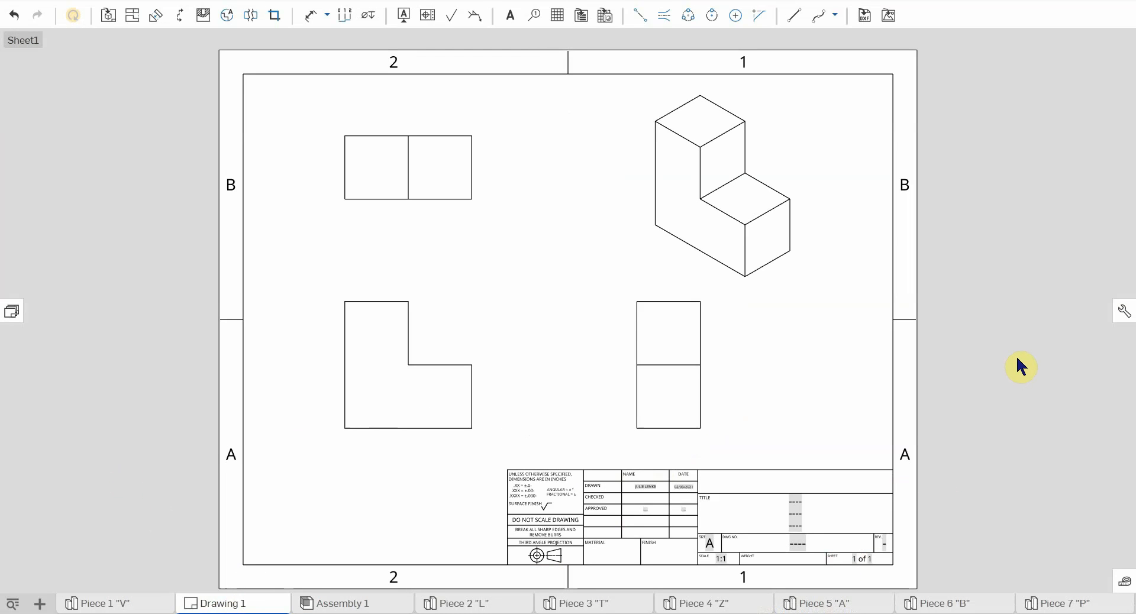